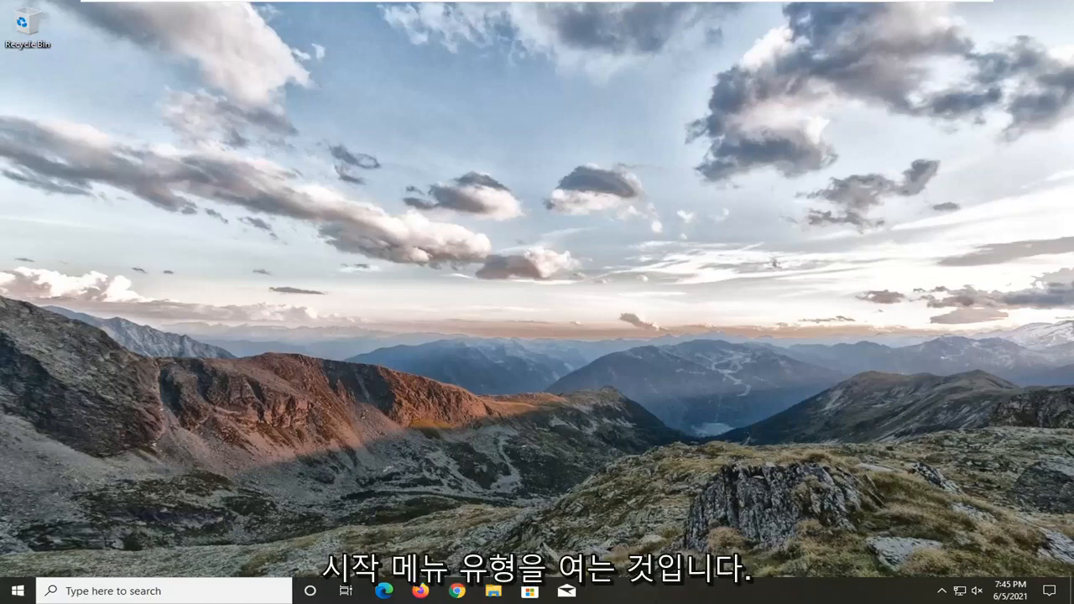
# Search the Start menu for 'trouble' to find Troubleshoot settings.
pyautogui.write('troubleshoot')
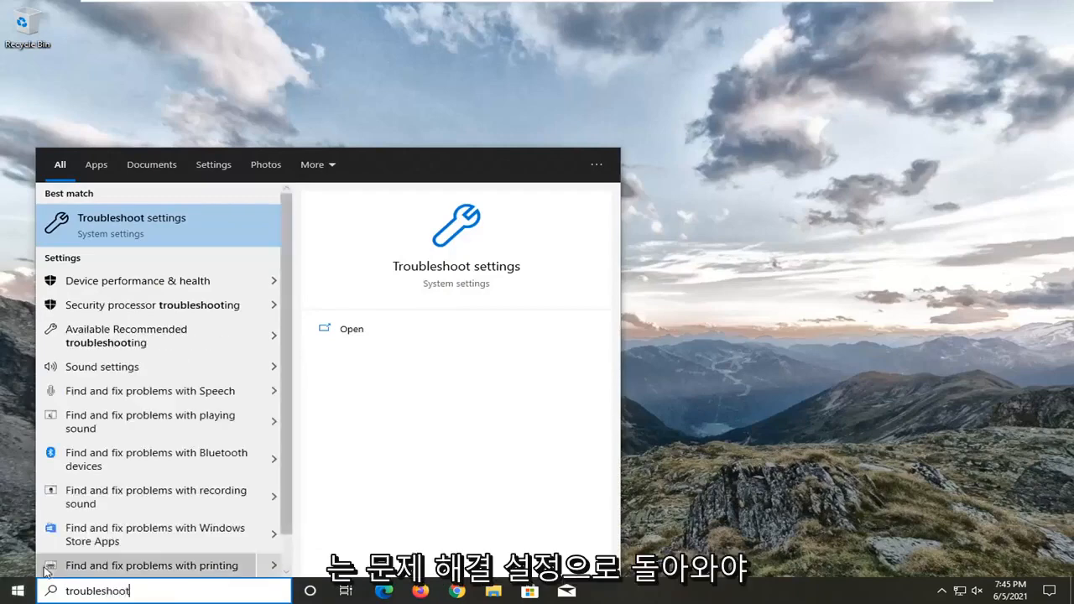
pyautogui.moveTo(134, 225)
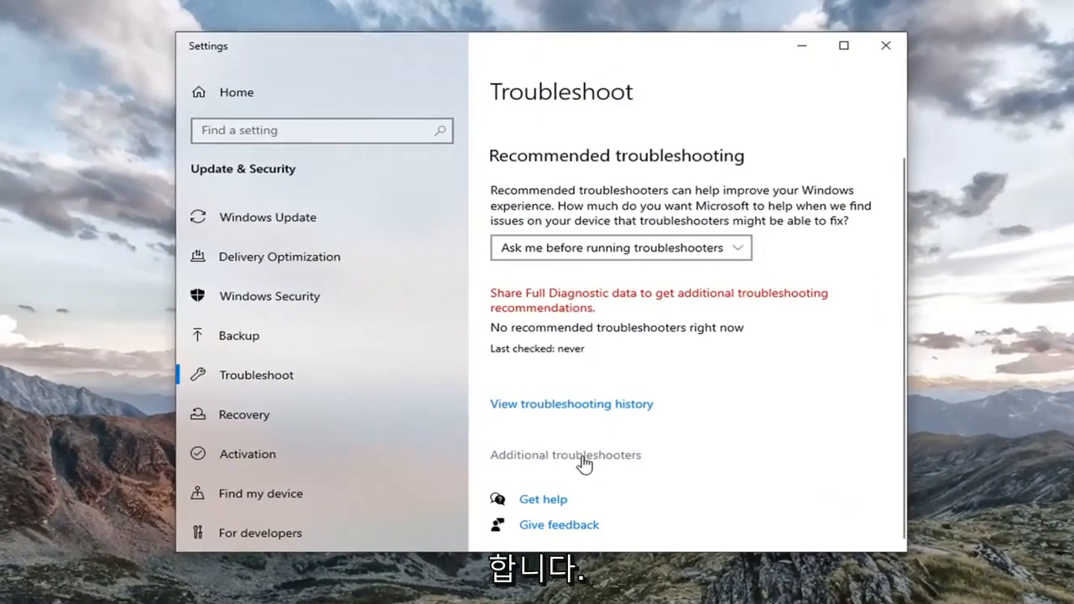
# Run the Playing Audio troubleshooter from Additional troubleshooters.
pyautogui.click(566, 454)
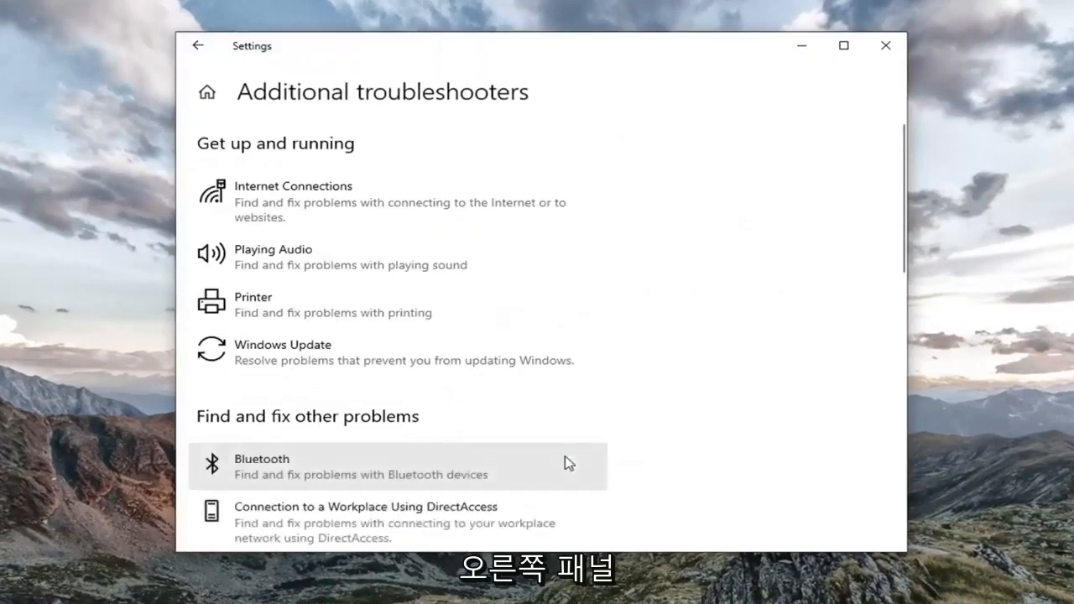
pyautogui.moveTo(285, 305)
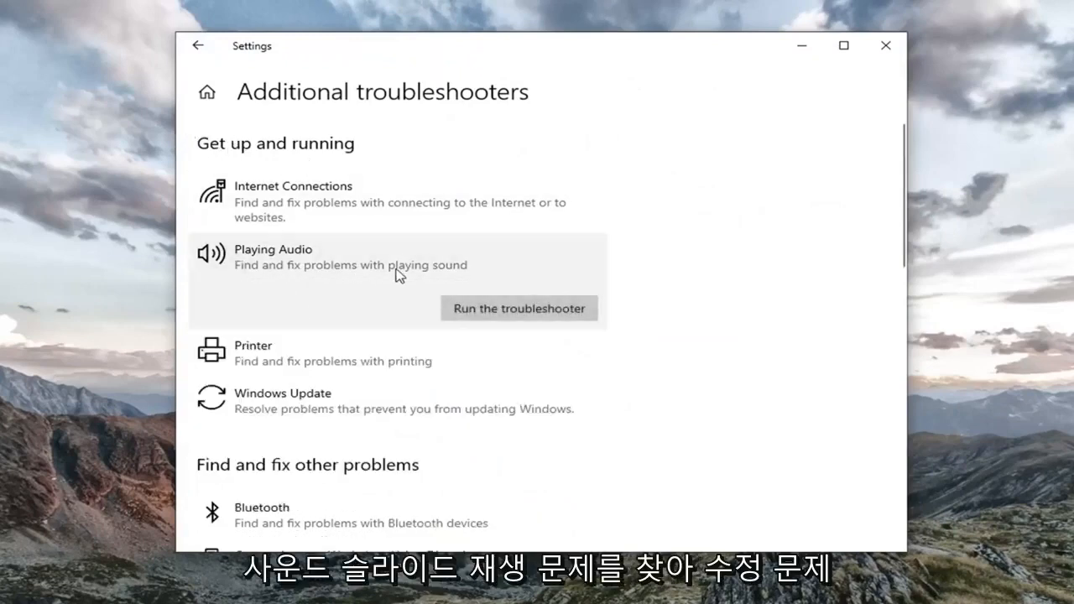
pyautogui.click(518, 308)
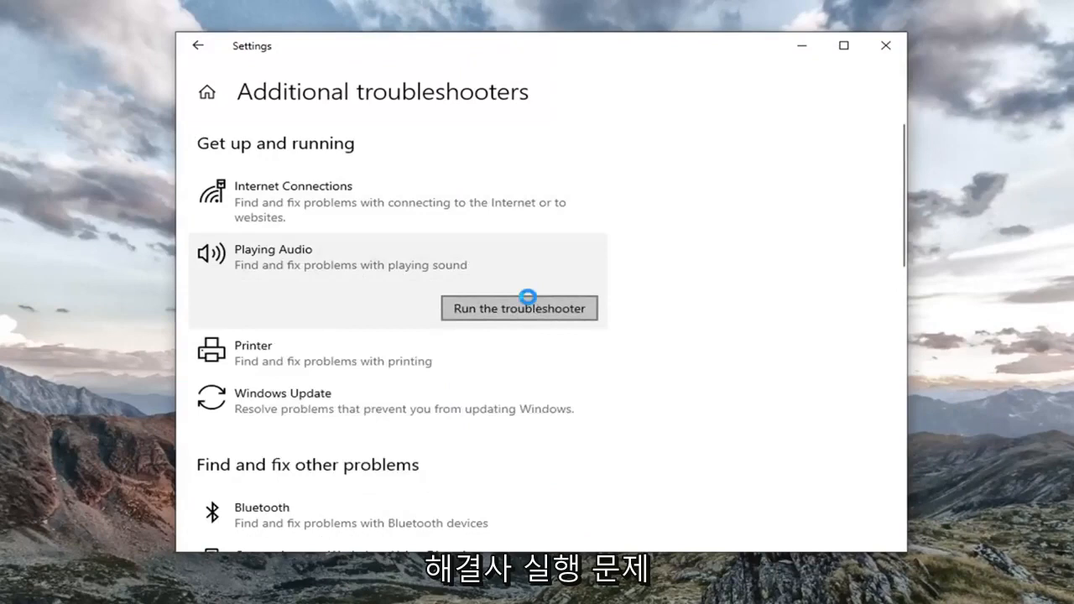
pyautogui.click(518, 308)
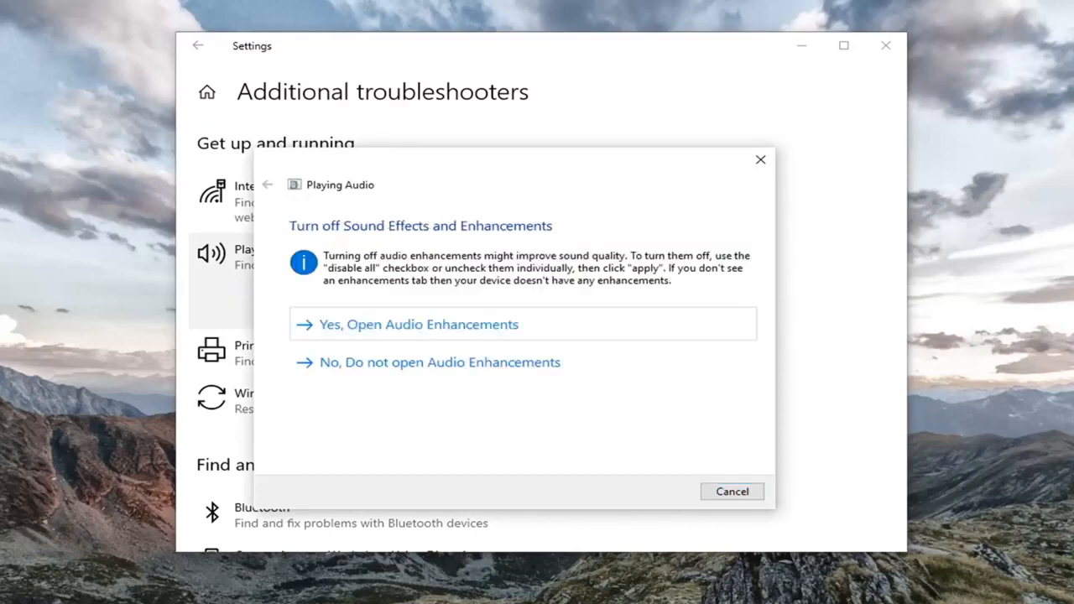
pyautogui.moveTo(430, 334)
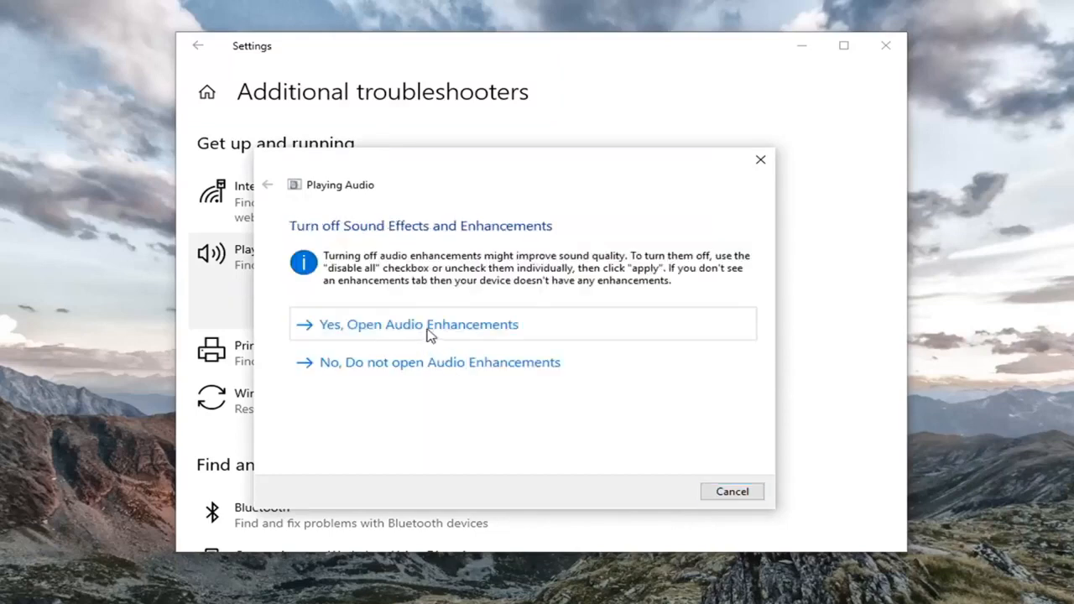
# Open Audio Enhancements, keep enhancements unchecked, and continue past the volume suggestion.
pyautogui.click(417, 325)
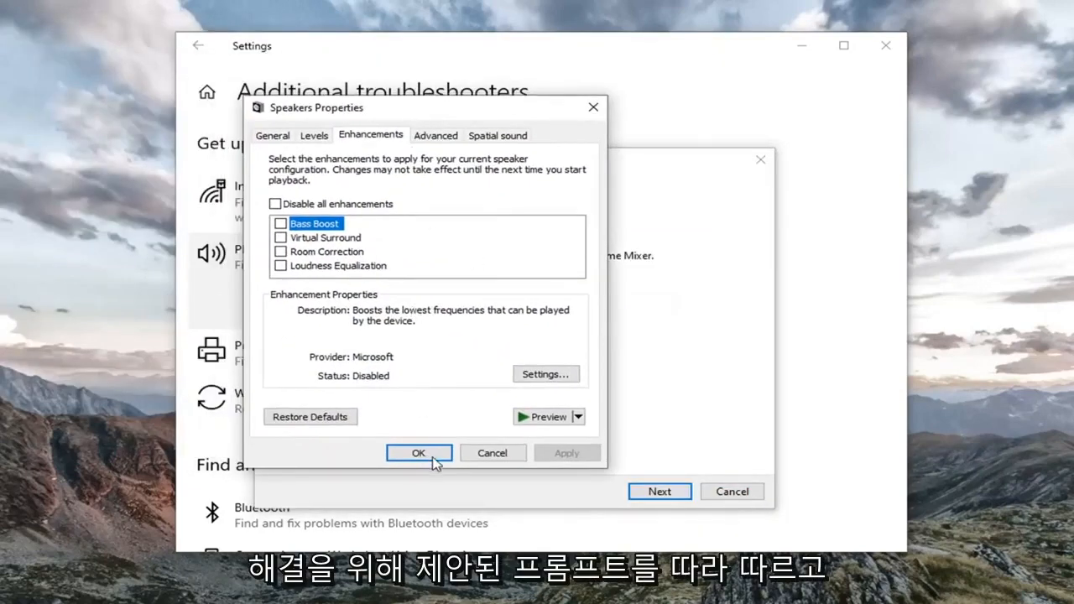
pyautogui.click(419, 452)
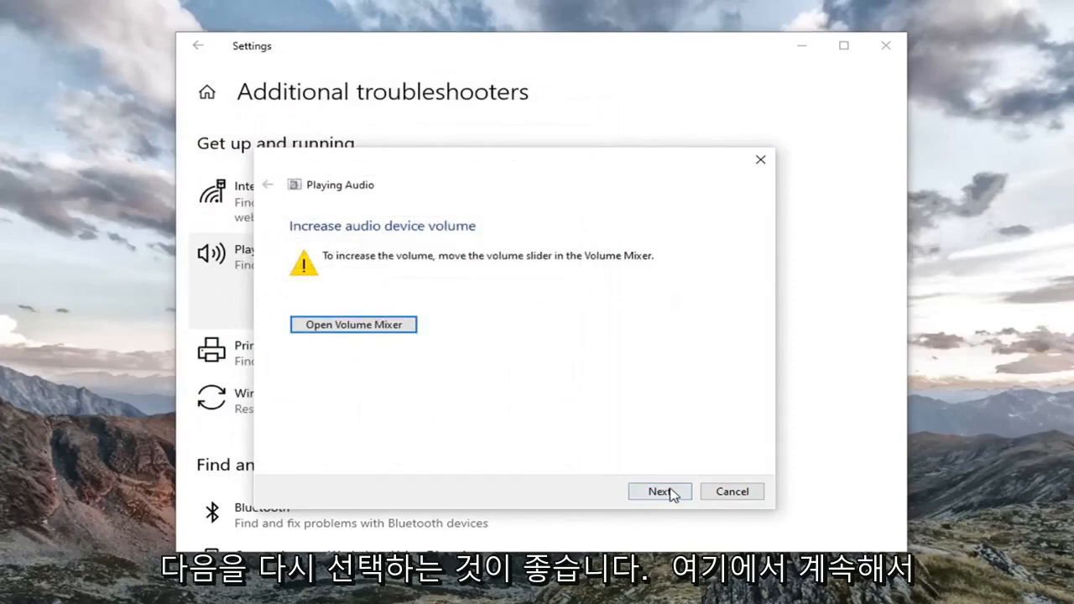
pyautogui.click(659, 491)
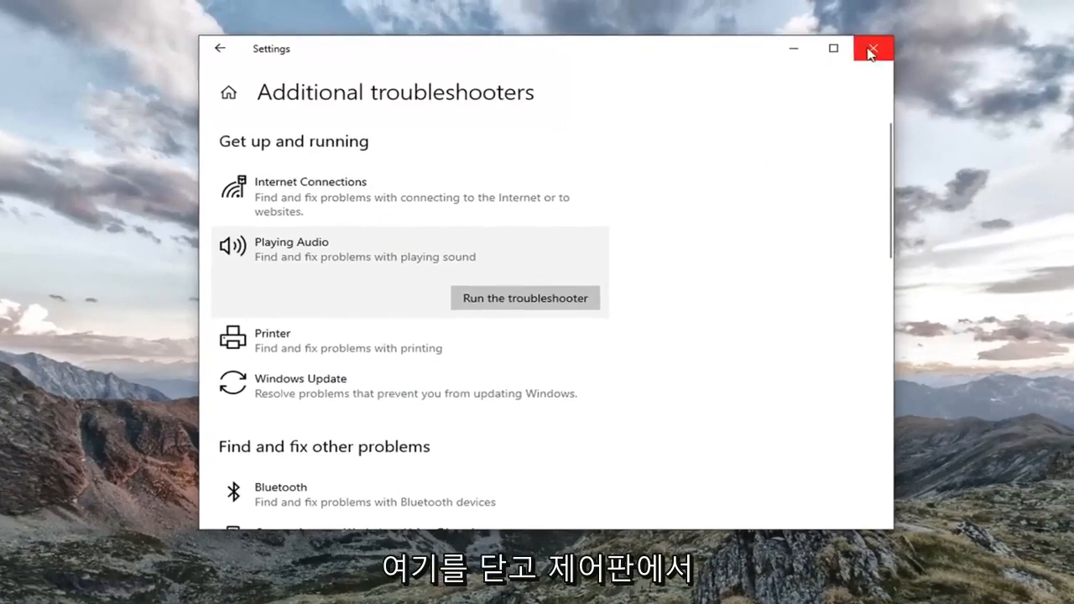
# Close Settings and launch Control Panel via a Start search for 'control panel'.
pyautogui.click(873, 48)
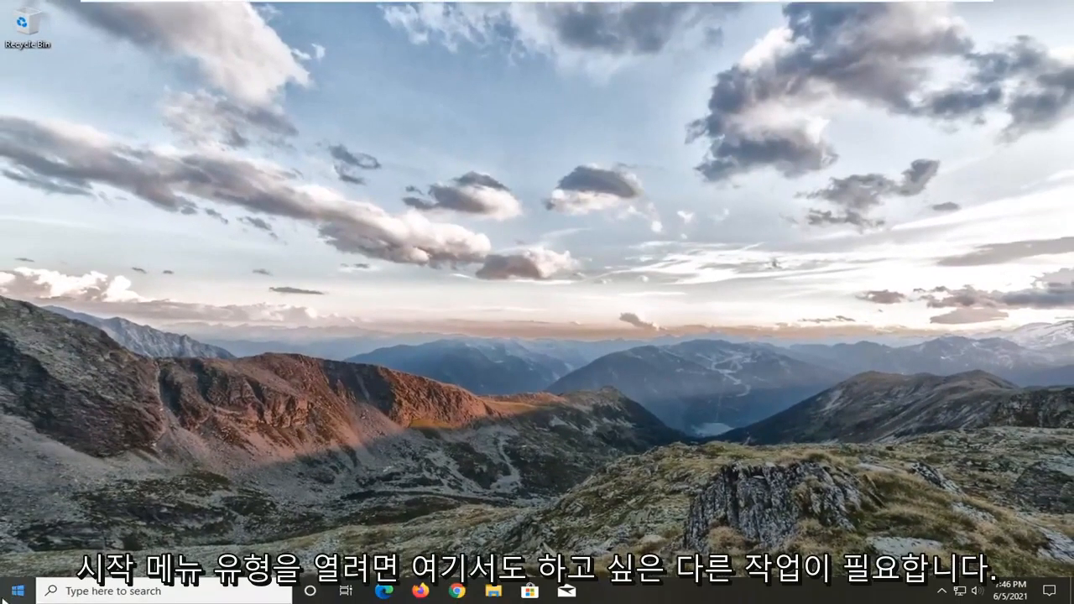
pyautogui.click(14, 590)
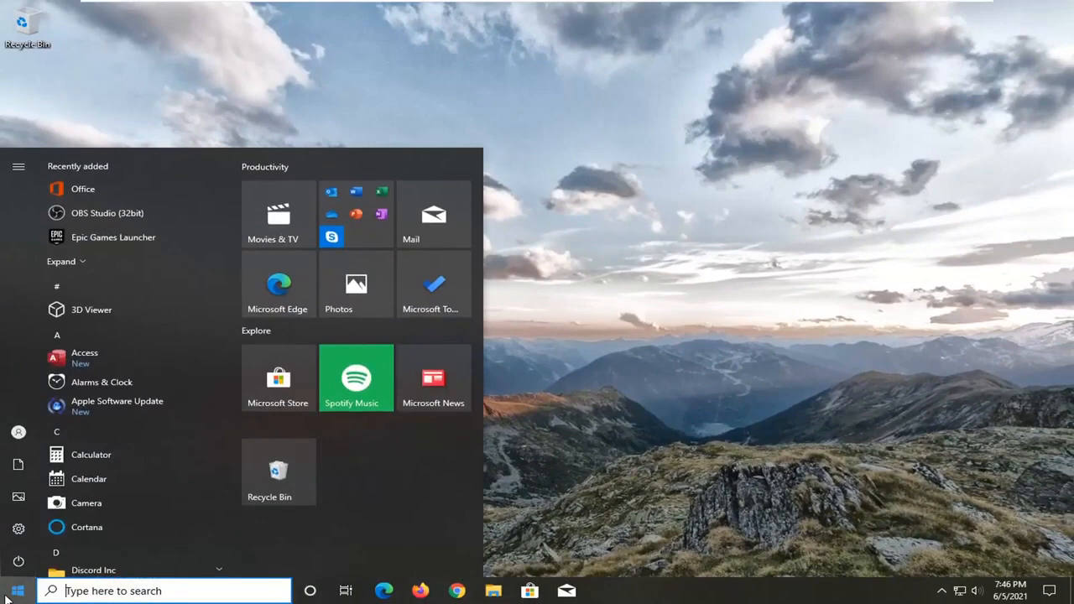
pyautogui.write('control panel')
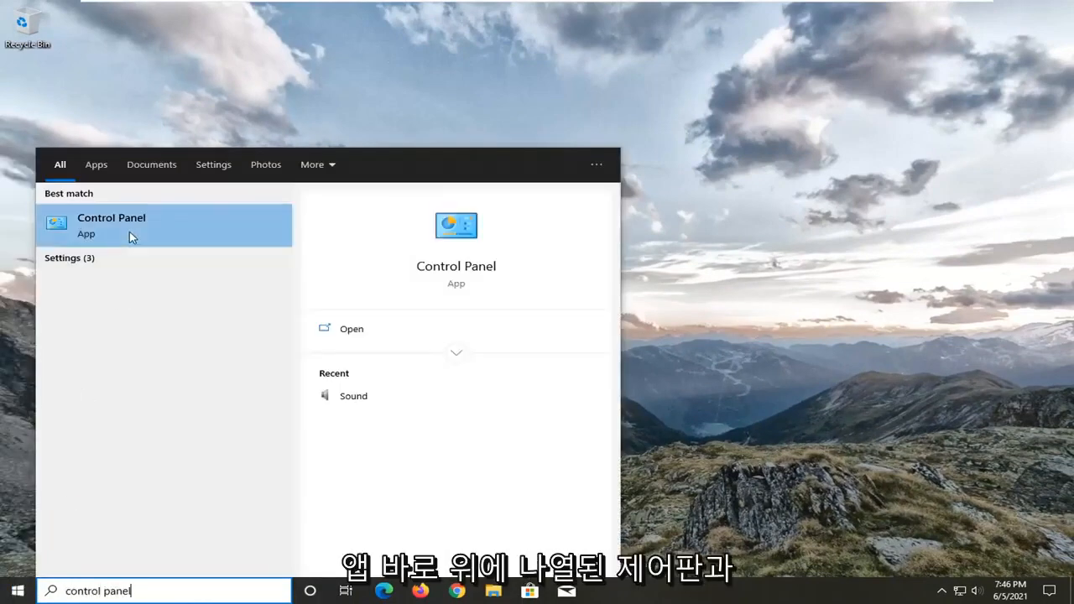
pyautogui.click(110, 225)
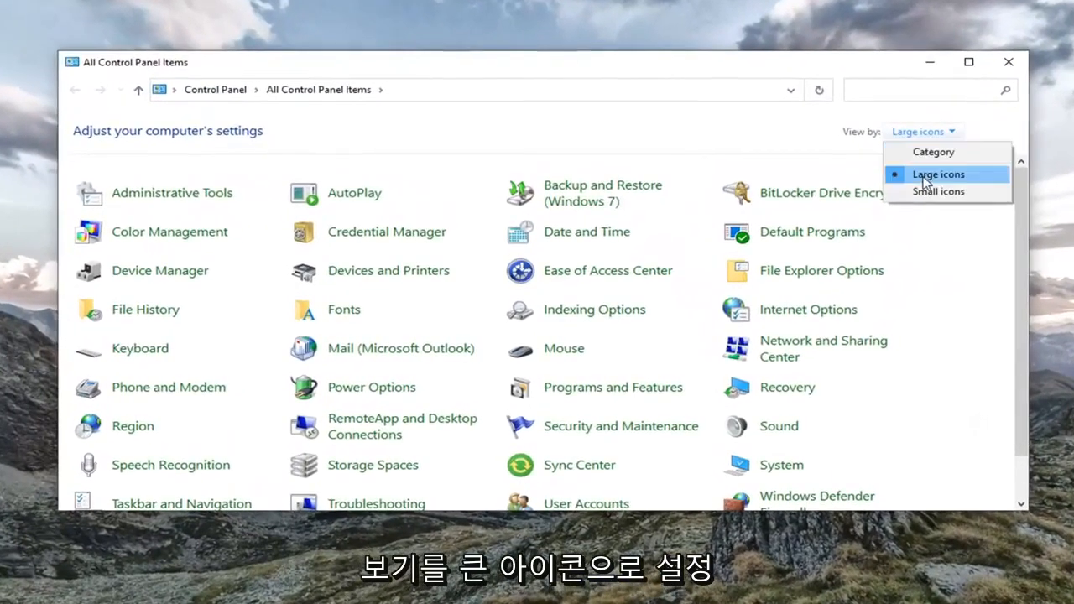
# Open Sound and show the Speakers playback device's properties.
pyautogui.click(937, 174)
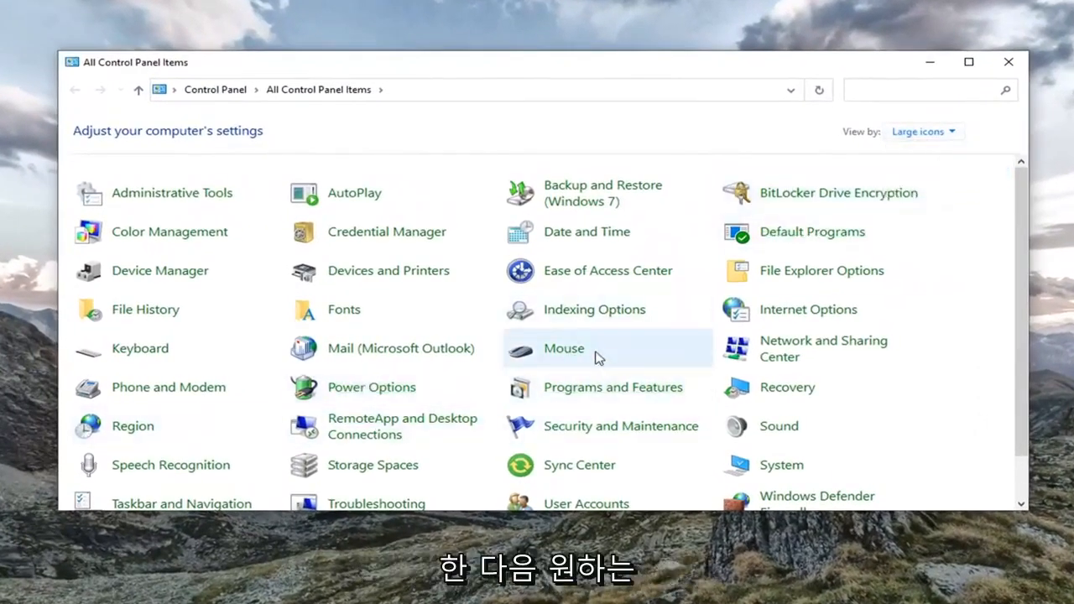
pyautogui.moveTo(769, 427)
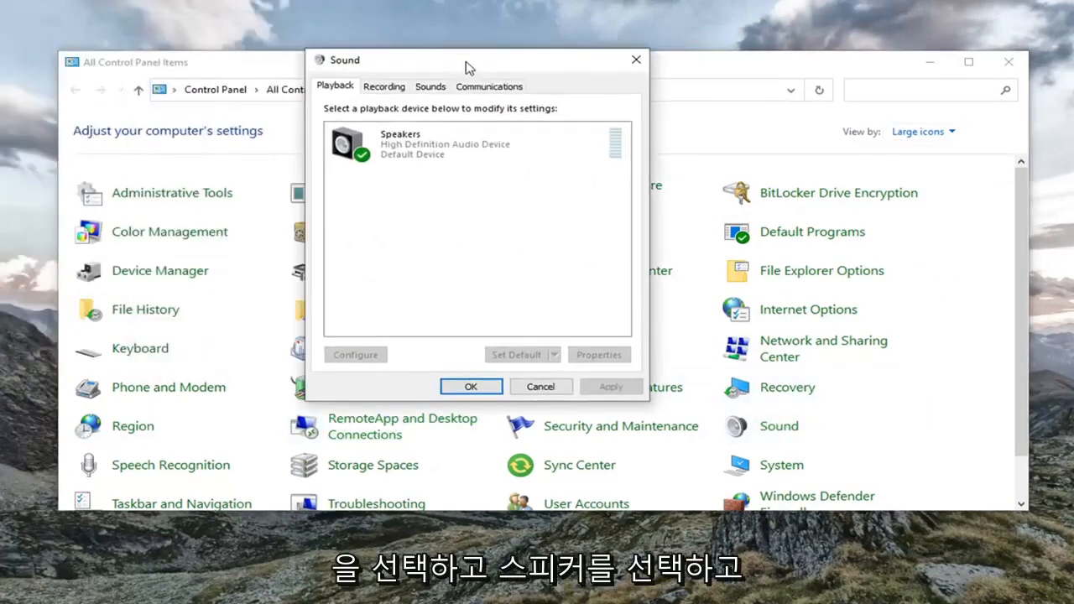
pyautogui.moveTo(470, 60); pyautogui.dragTo(512, 86)
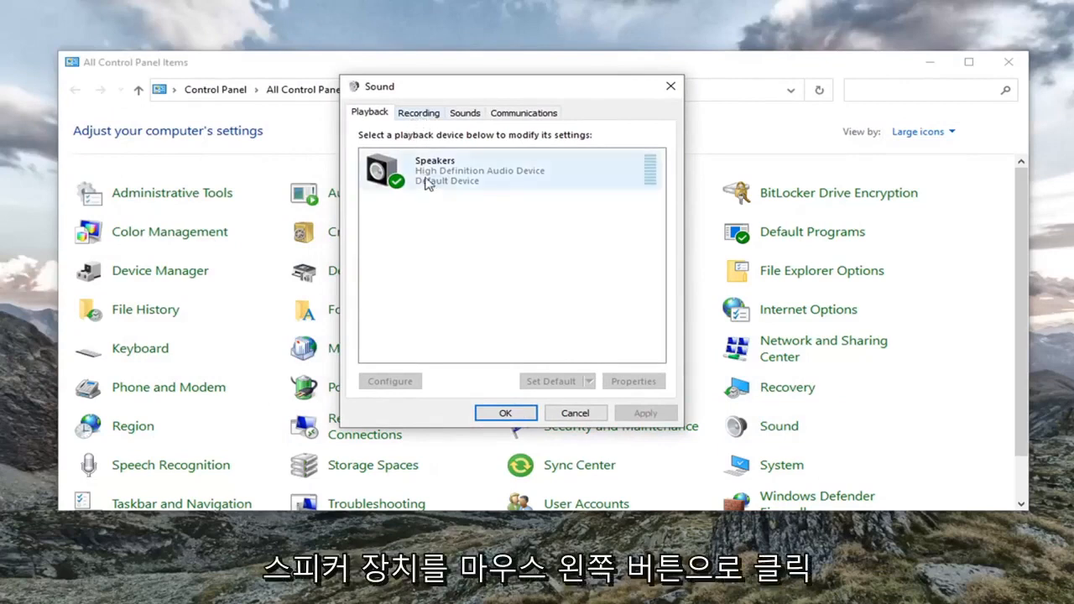
pyautogui.click(478, 170)
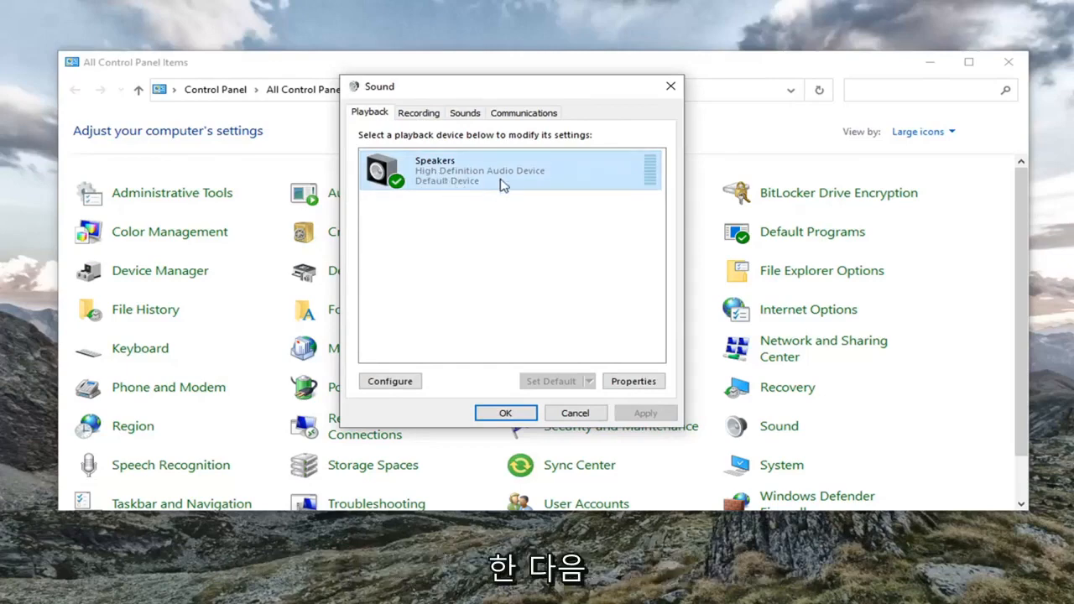
pyautogui.click(633, 381)
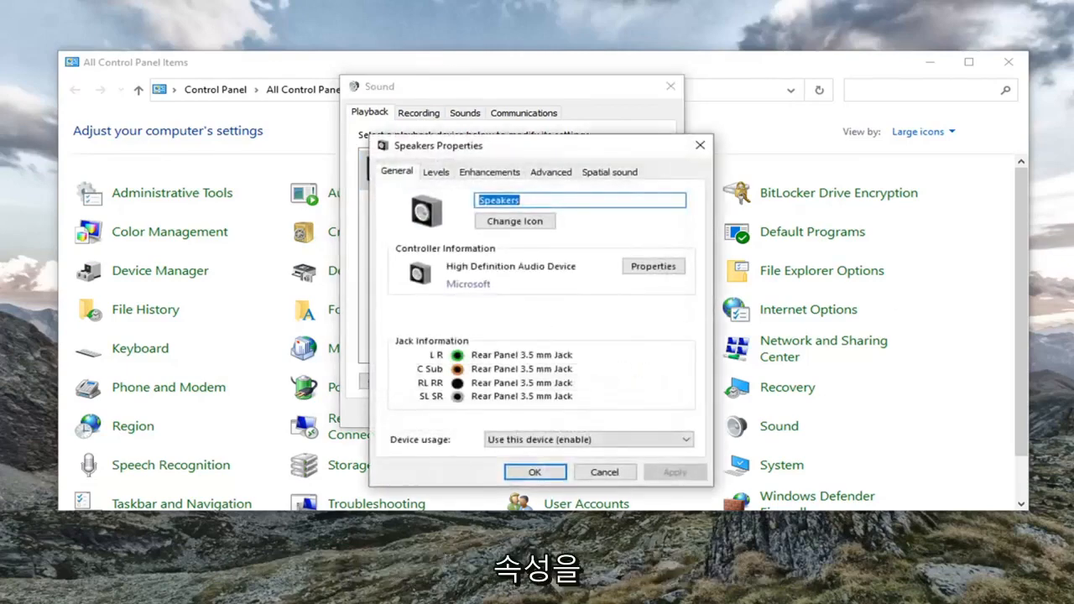
# Tick 'Disable all enhancements' on the Speakers Enhancements tab.
pyautogui.moveTo(438, 145); pyautogui.dragTo(413, 100)
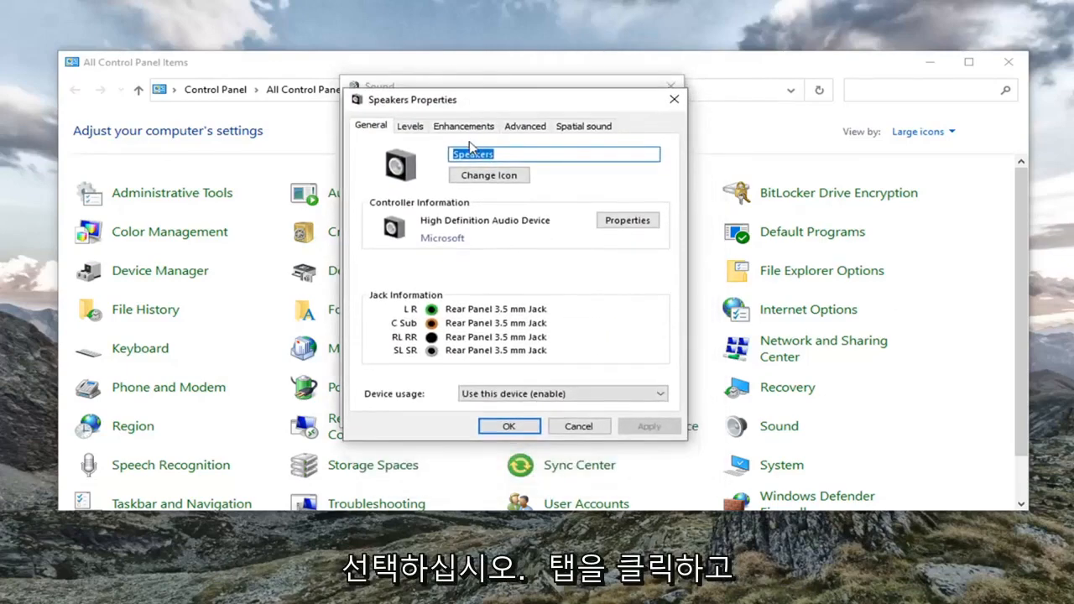
pyautogui.click(464, 126)
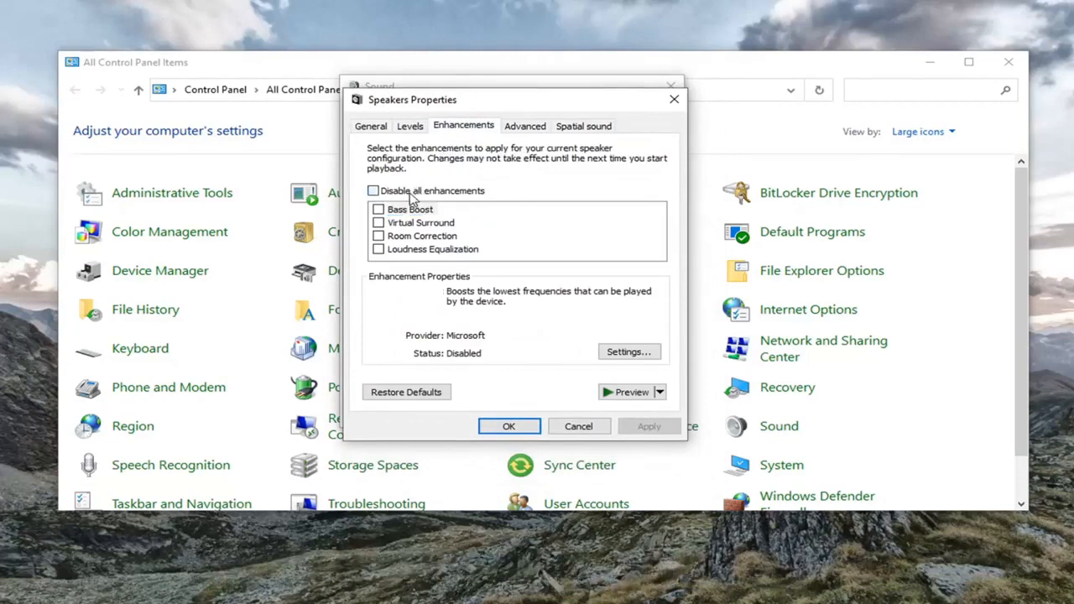
pyautogui.click(373, 191)
pyautogui.write('d')
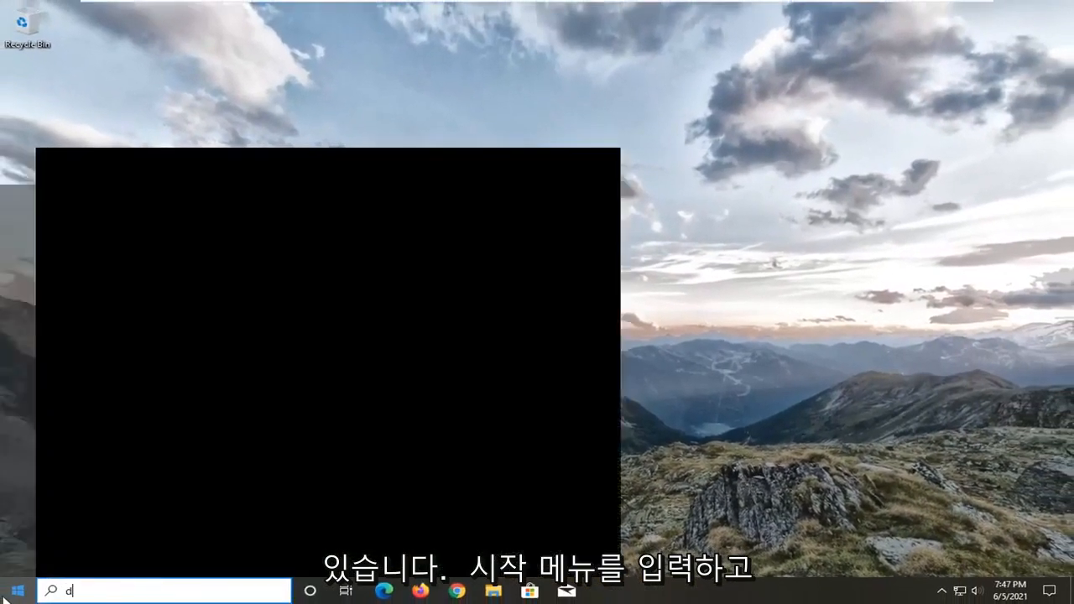
# Search 'device manager' and open it with Sound, video and game controllers expanded.
pyautogui.write('evice manager')
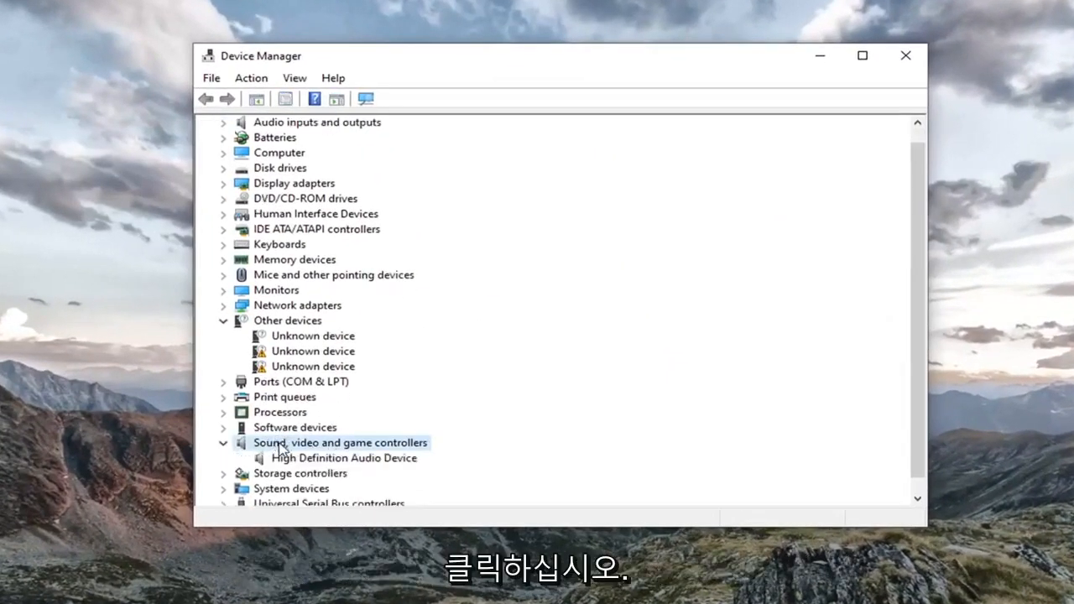
# Start the Update driver wizard for High Definition Audio Device.
pyautogui.click(344, 443)
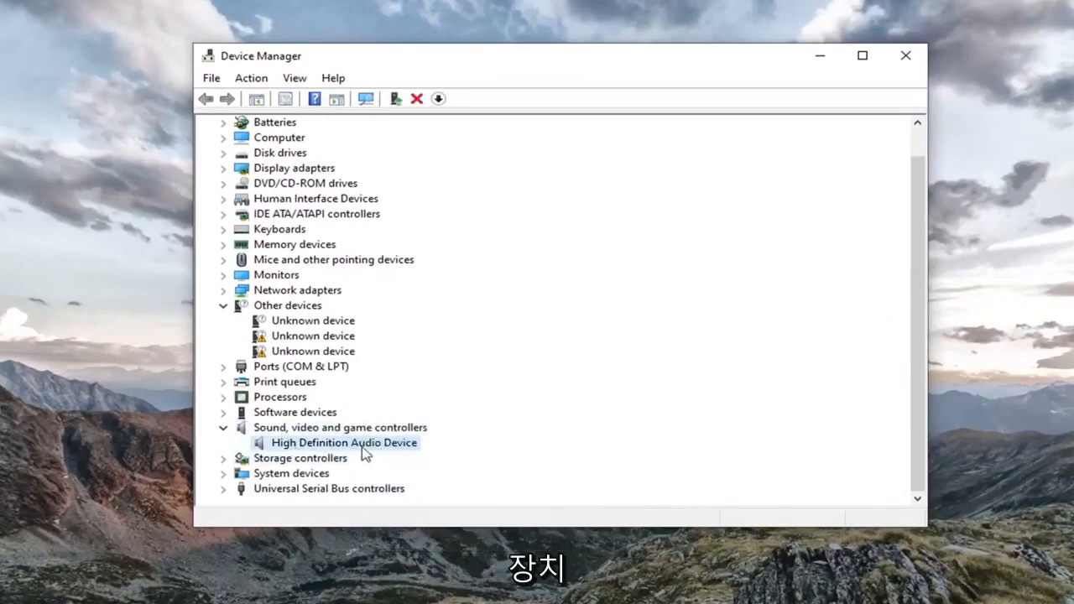
pyautogui.rightClick(344, 443)
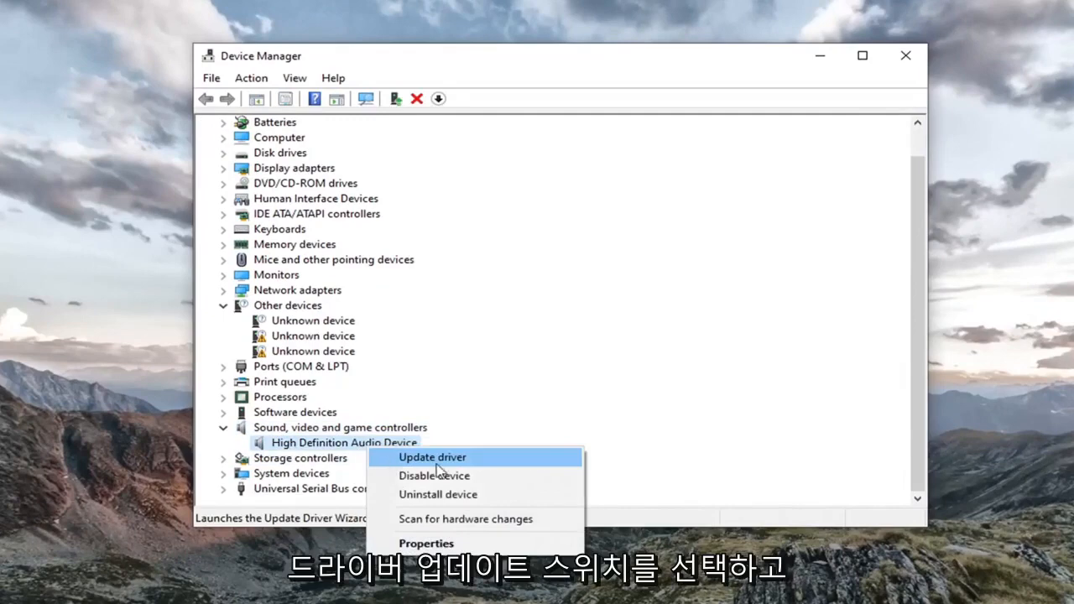
pyautogui.click(432, 456)
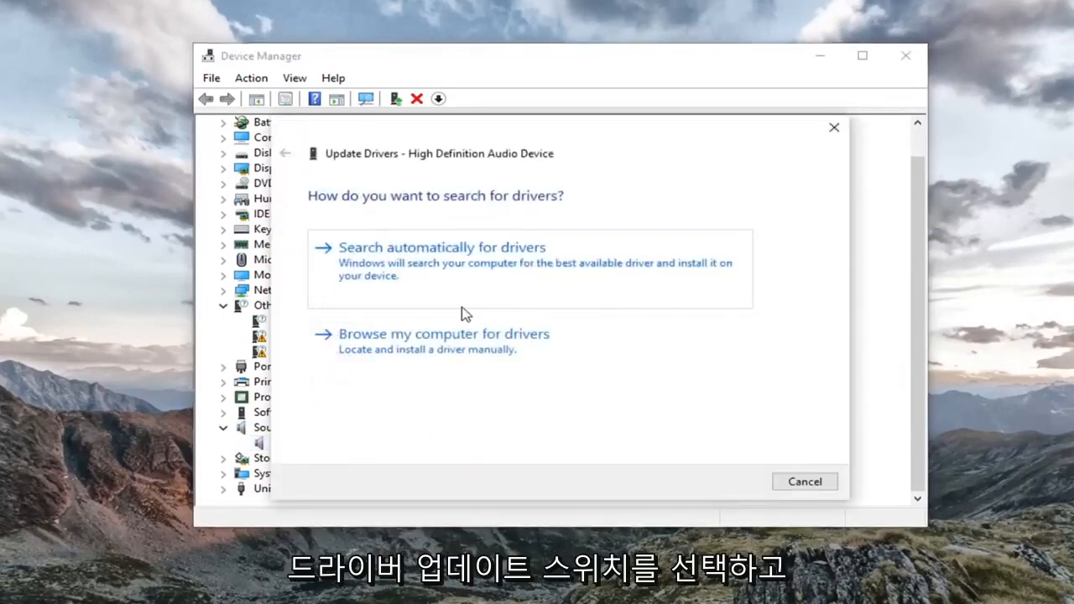
# Browse the computer, select the generic High Definition Audio Device driver, and accept the warning.
pyautogui.click(443, 334)
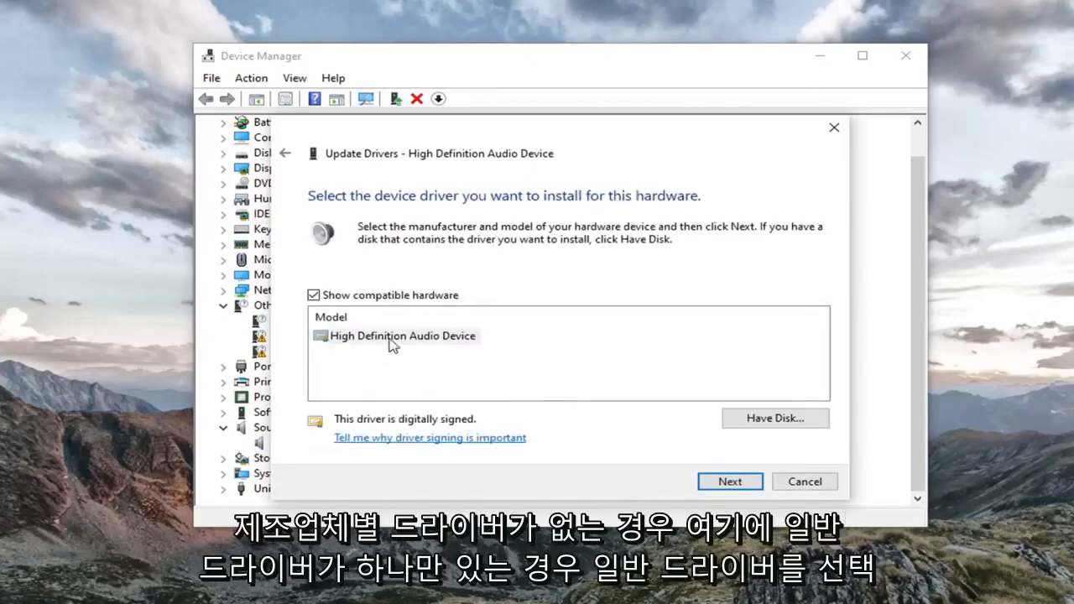
pyautogui.click(403, 336)
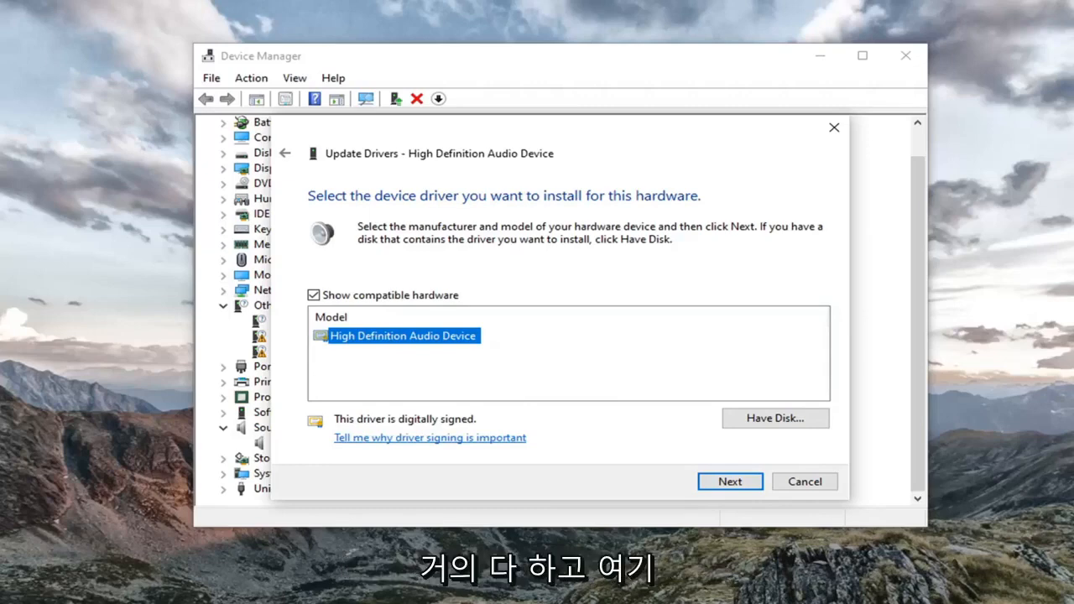
pyautogui.click(730, 481)
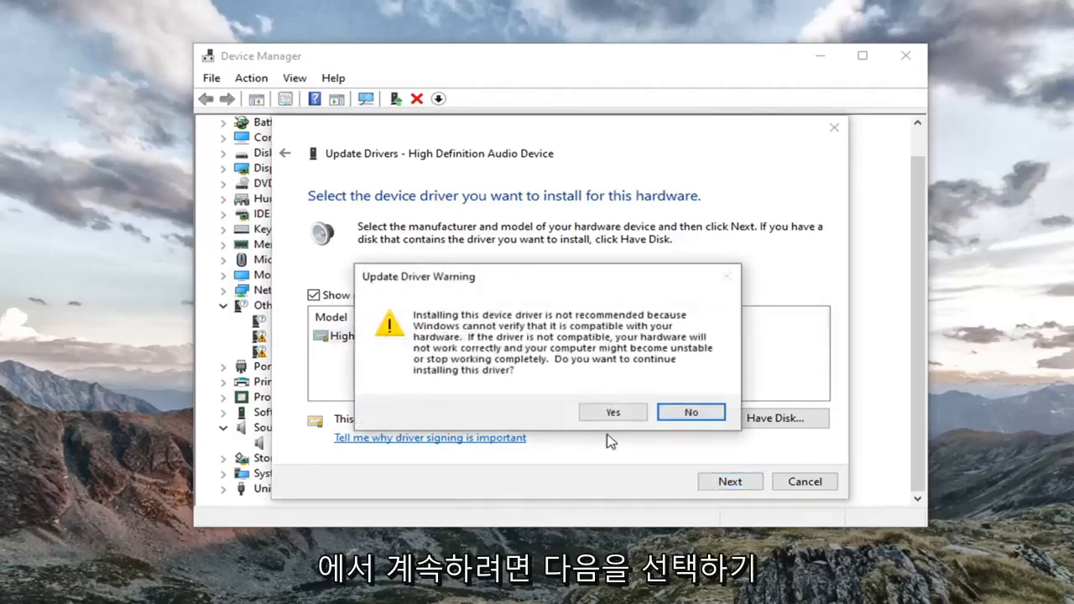
pyautogui.click(612, 413)
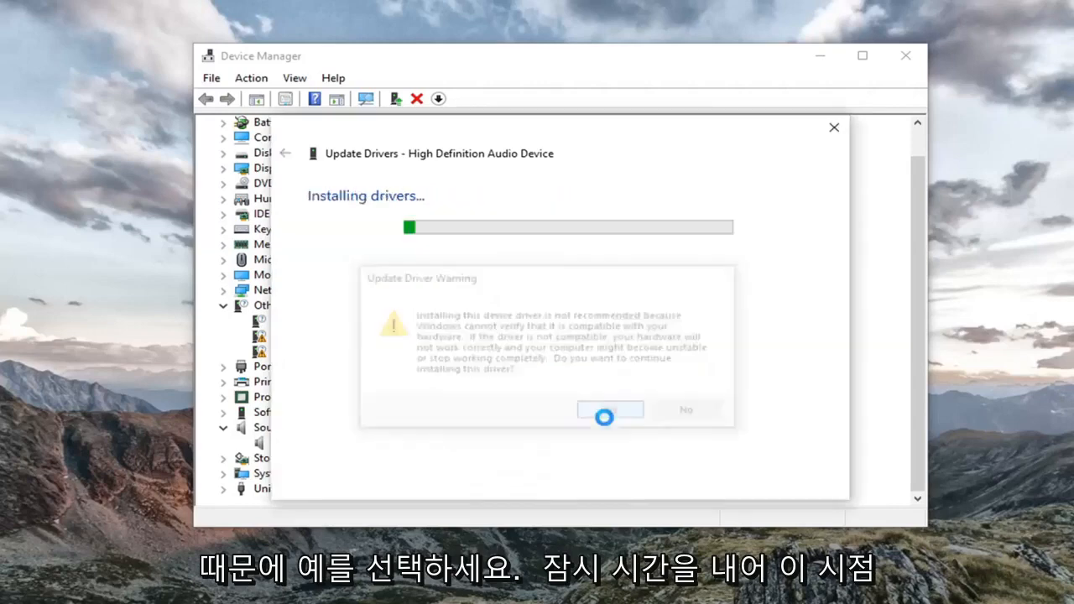
pyautogui.click(610, 410)
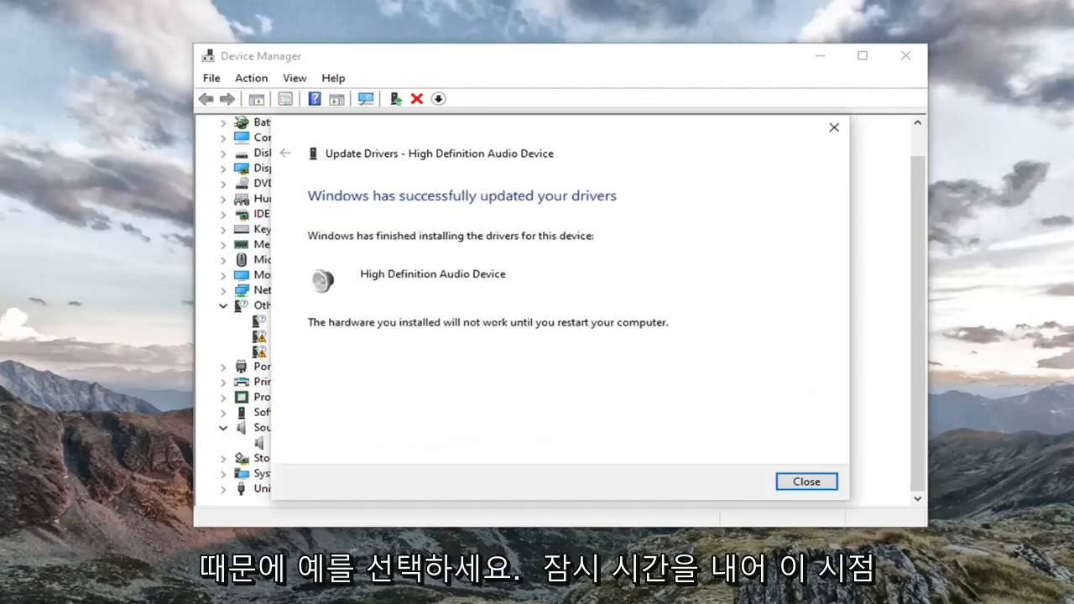
pyautogui.moveTo(799, 456)
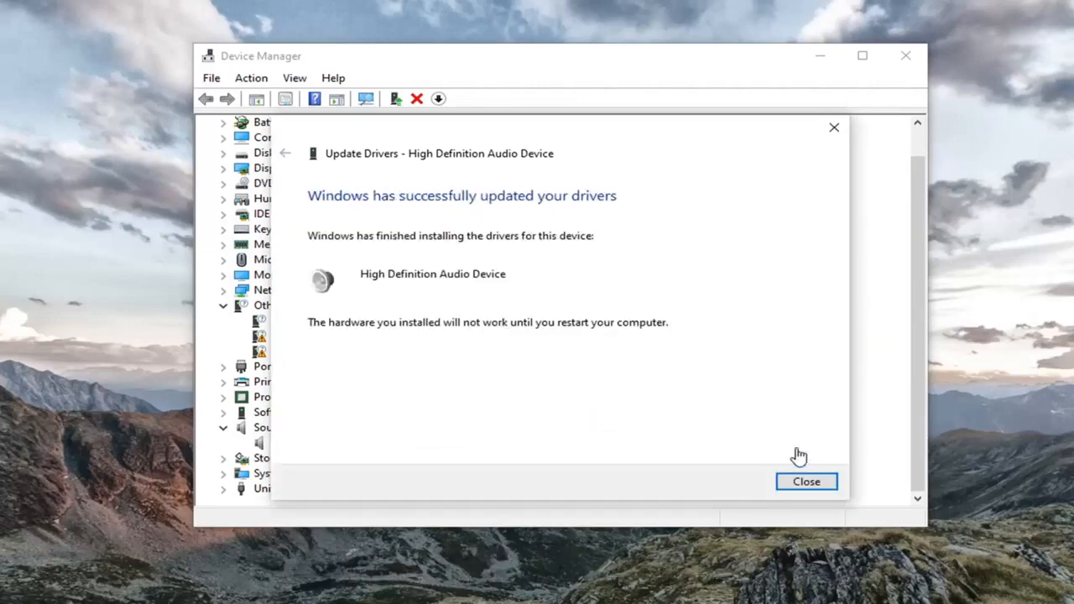
# Close the driver wizard and accept the prompt to restart Windows.
pyautogui.click(806, 481)
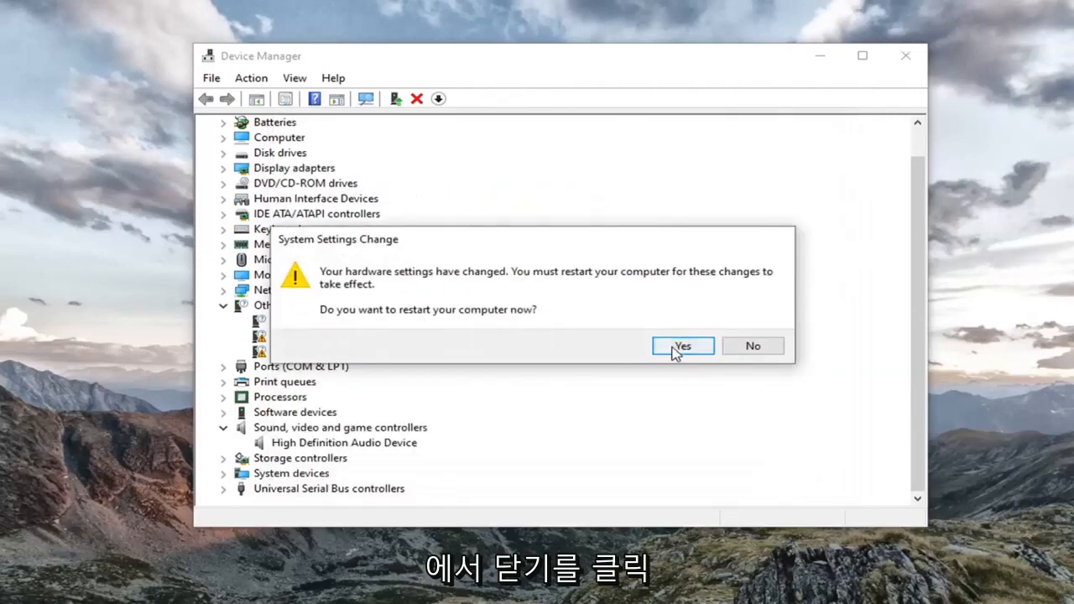
pyautogui.click(682, 346)
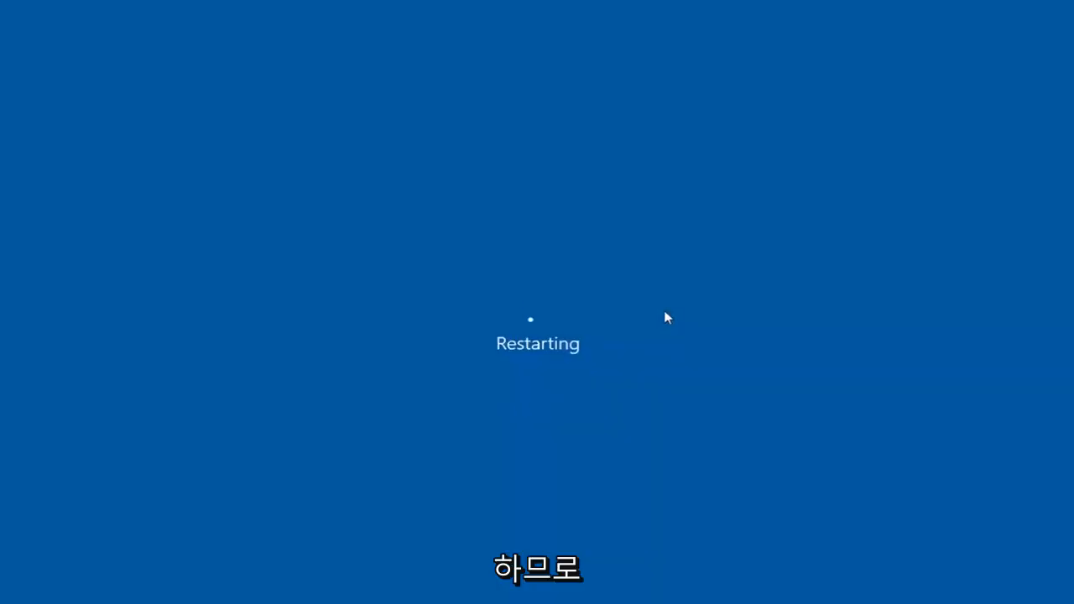